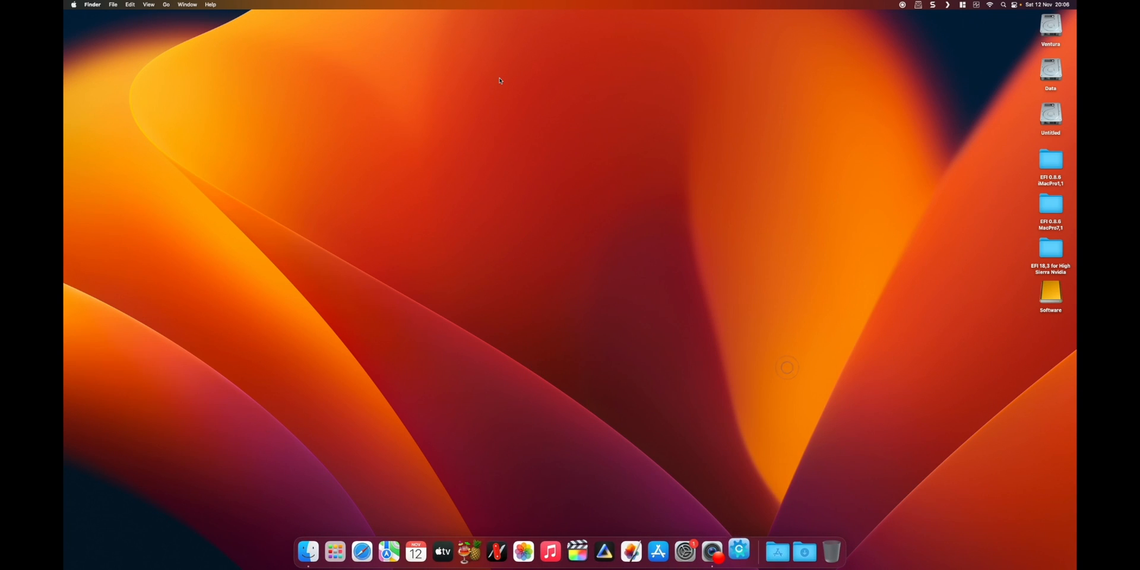
Start OCAuxiliaryTools from the Dock so a blank OpenCore 0.8.6 configuration appears
click(739, 551)
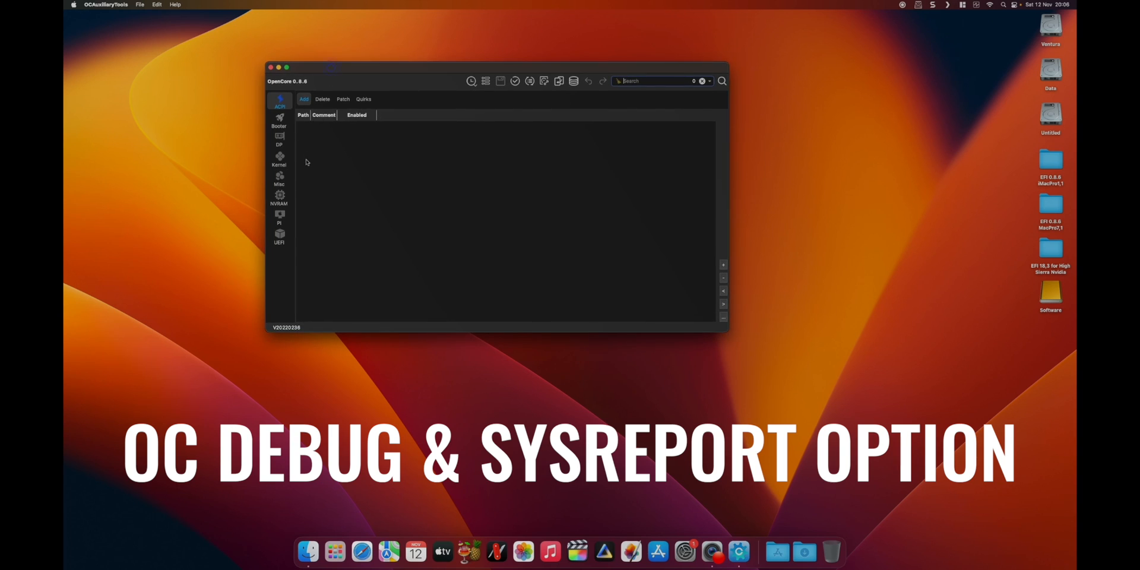
click(279, 179)
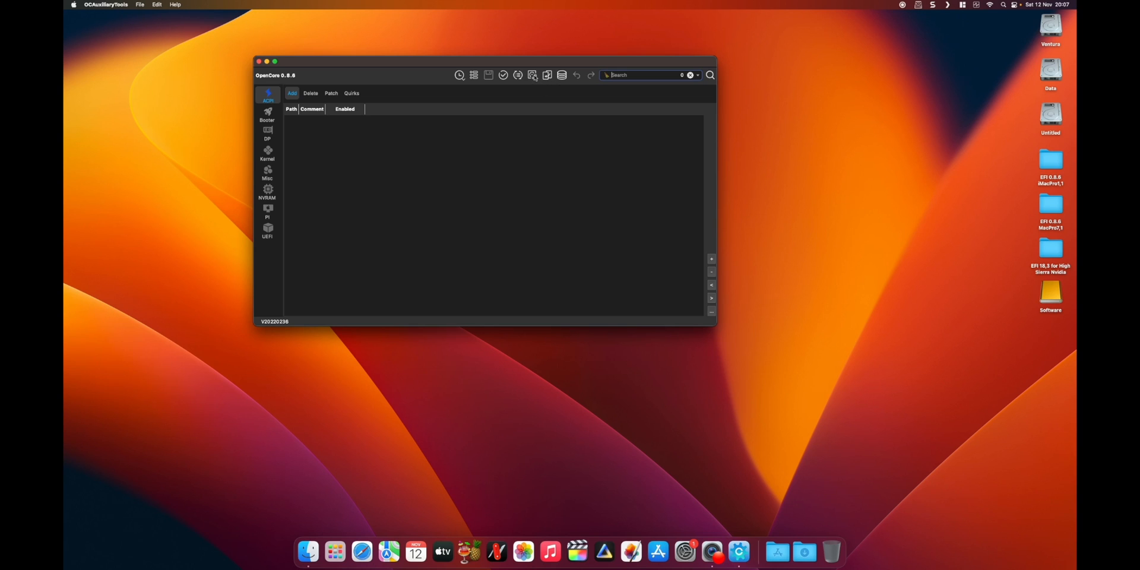
Mount the Samsung SSD 980 EFI partition (disk0s1) and load its config.plist
click(561, 75)
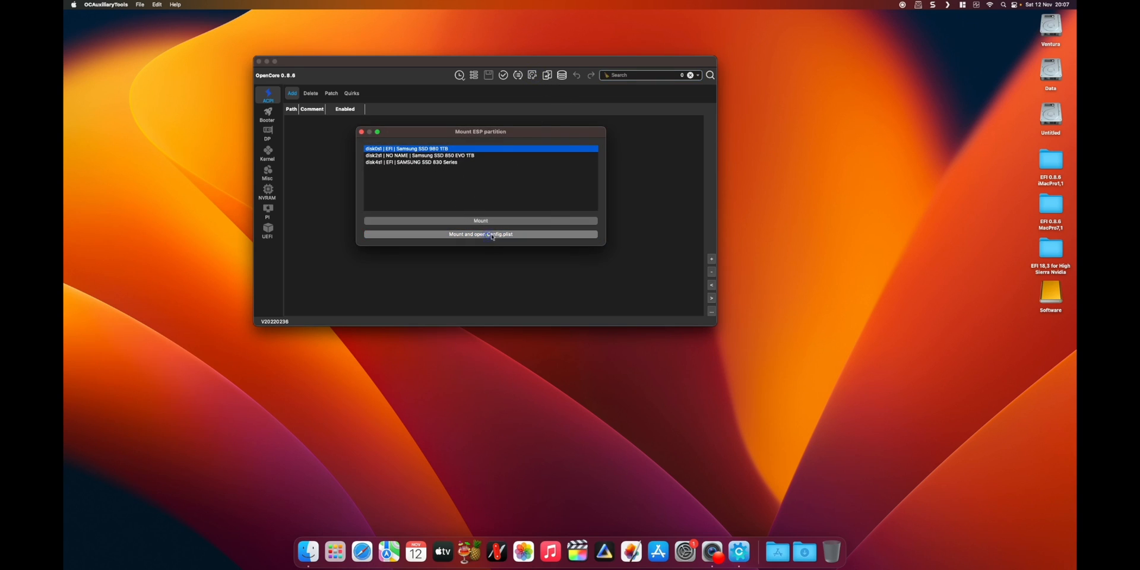
click(480, 233)
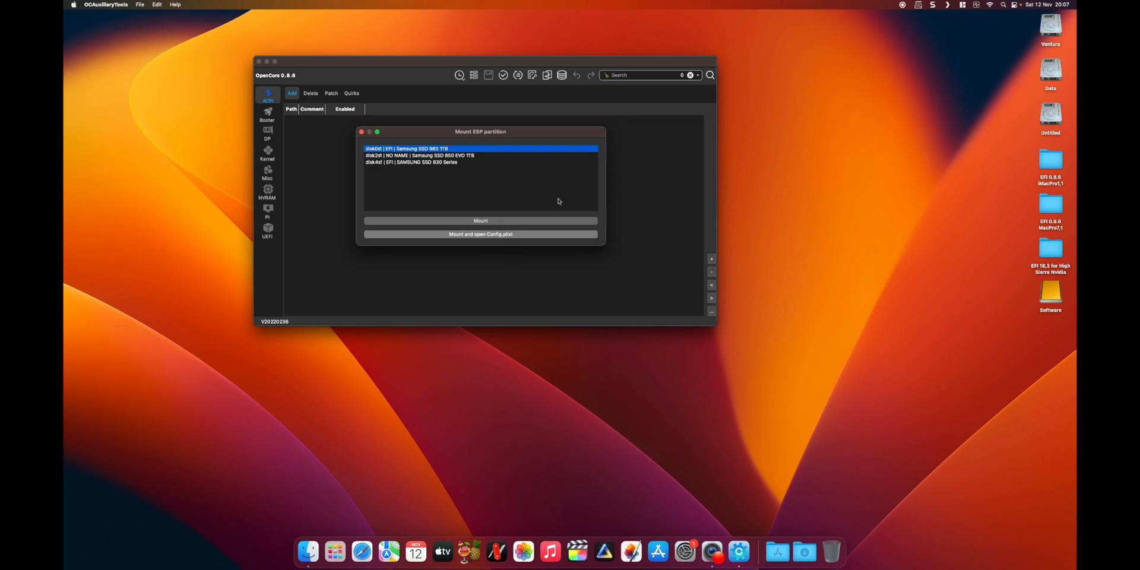
click(479, 233)
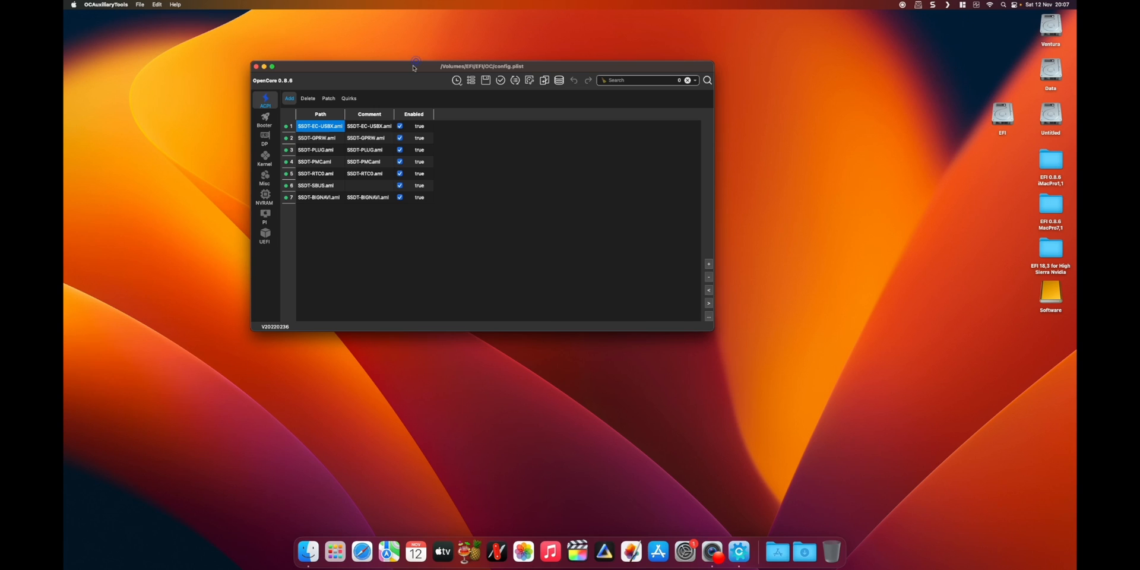
Switch to the OpenCore DEBUG build and download the 0.8.6 DEBUG database to sync
click(156, 4)
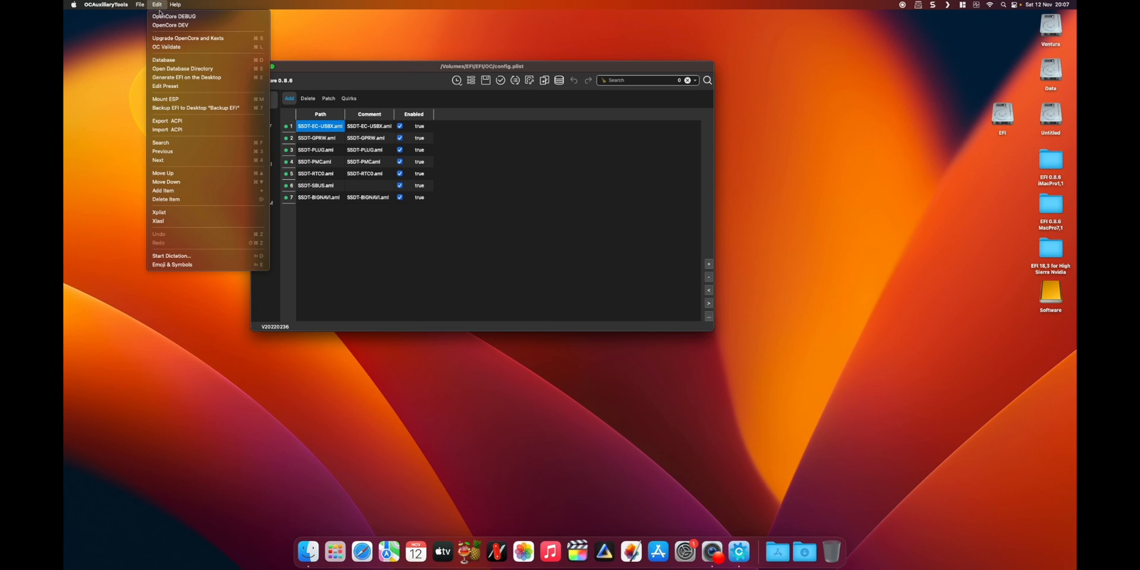
mouse_move(171, 25)
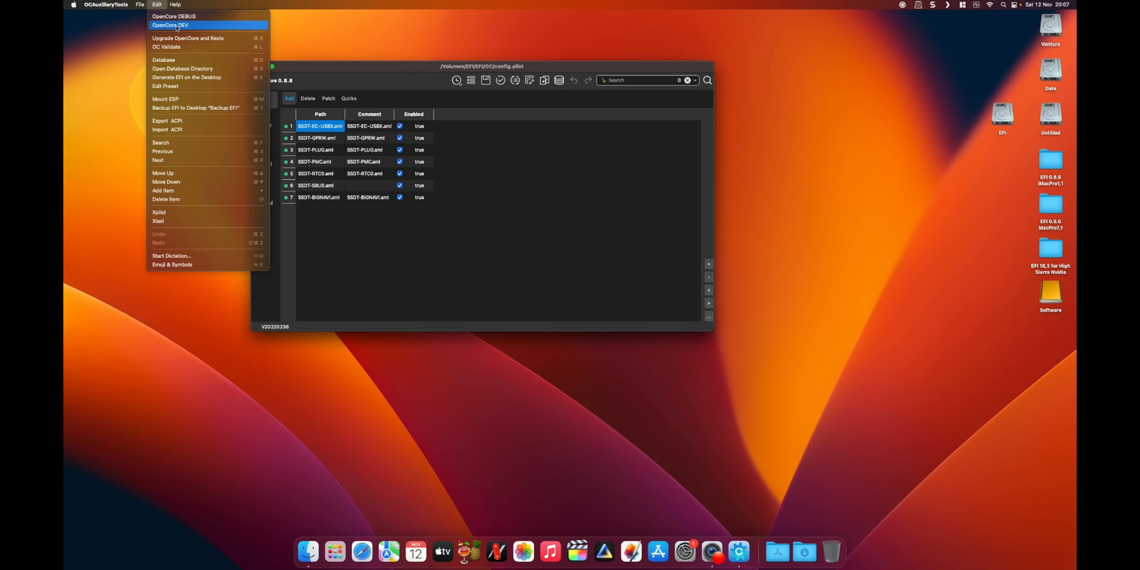
click(169, 25)
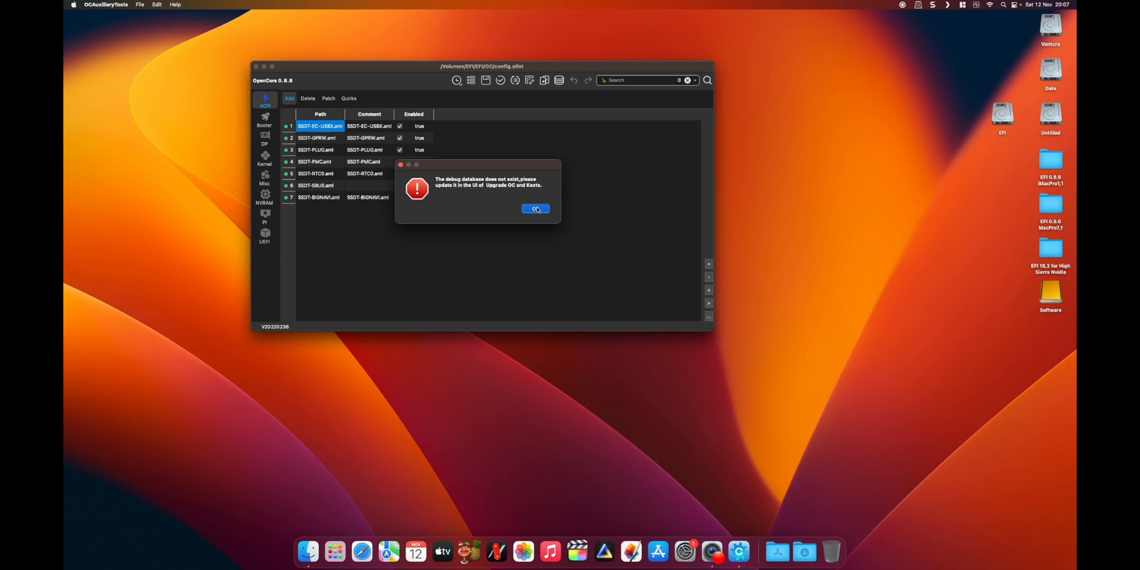
click(534, 210)
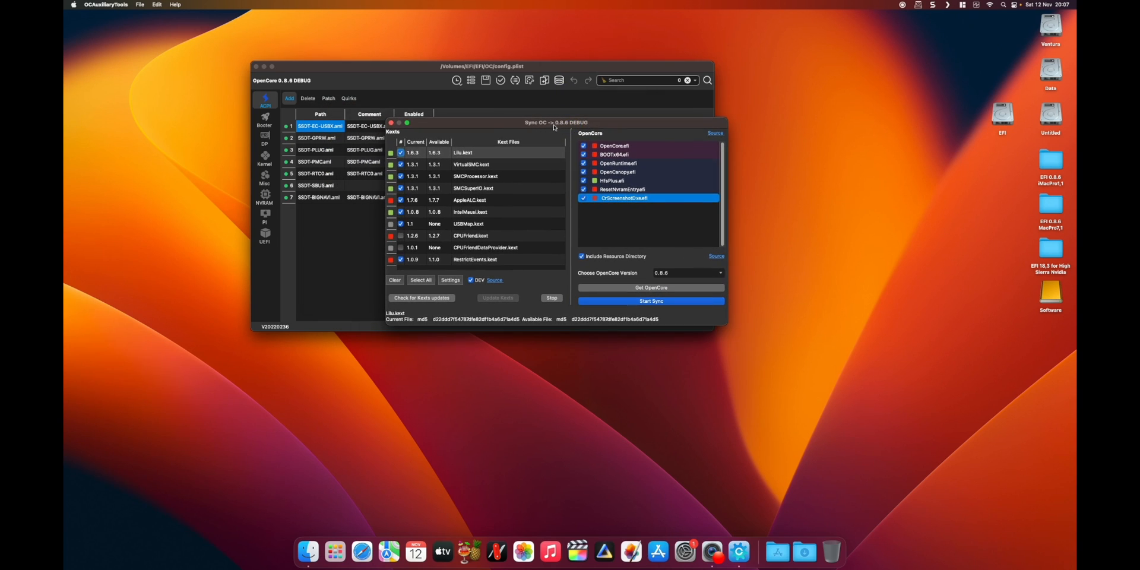
mouse_move(566, 129)
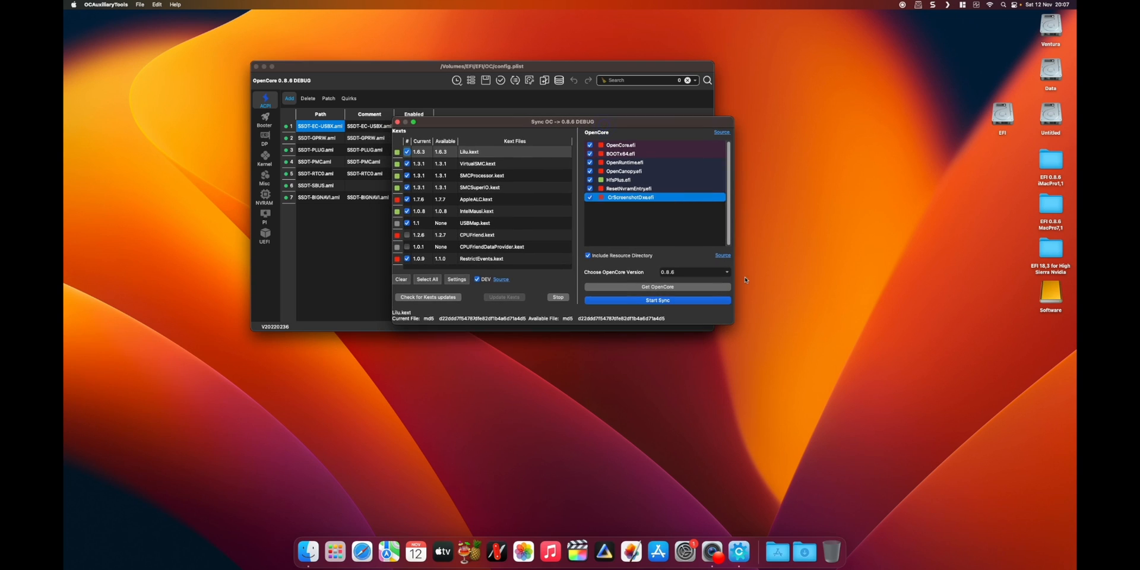
mouse_move(673, 281)
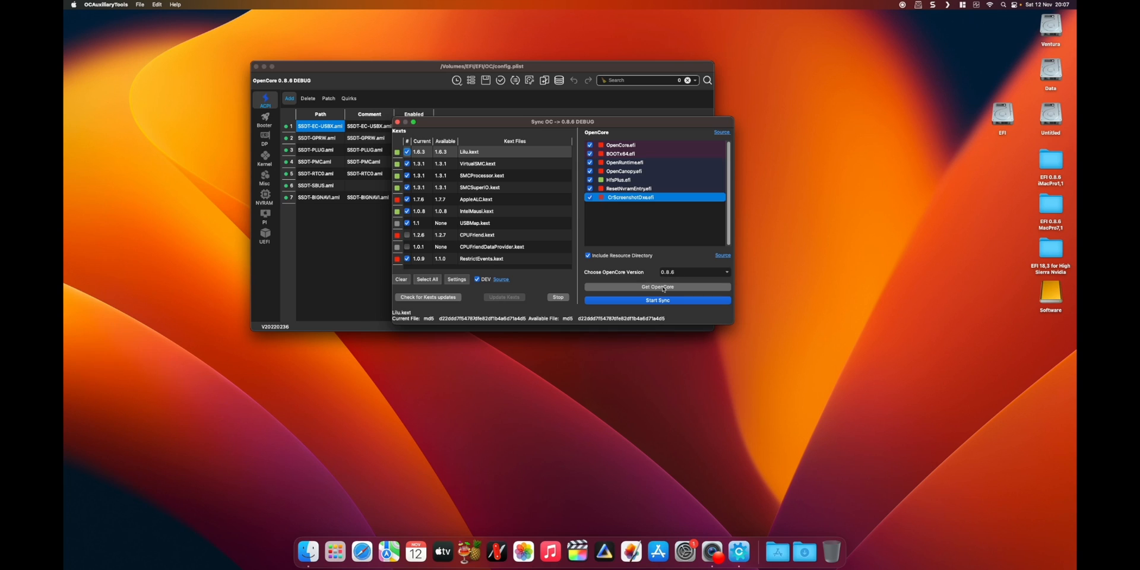
click(655, 286)
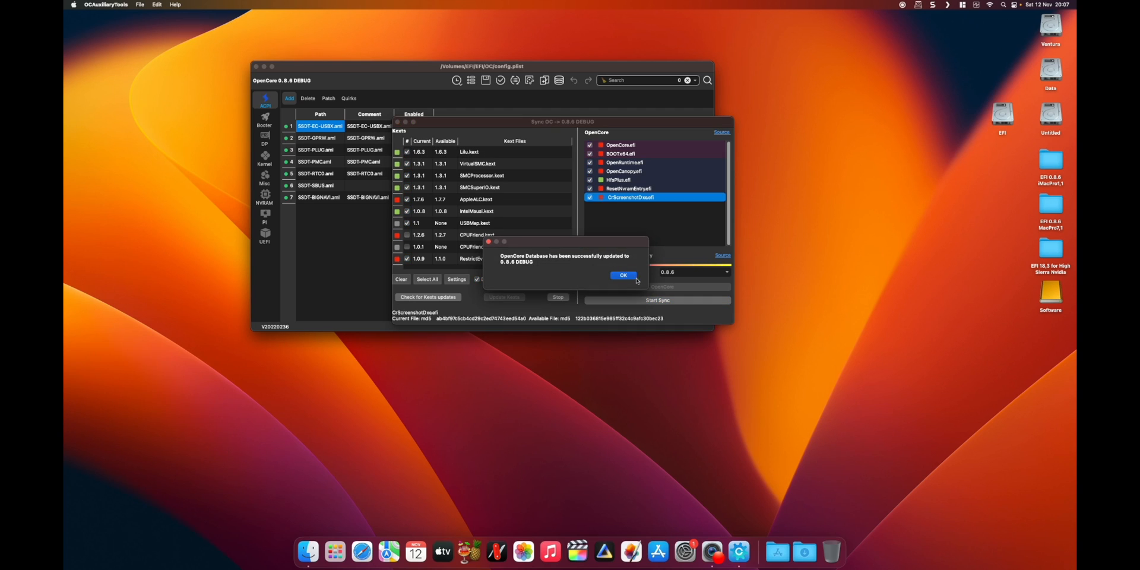
click(622, 275)
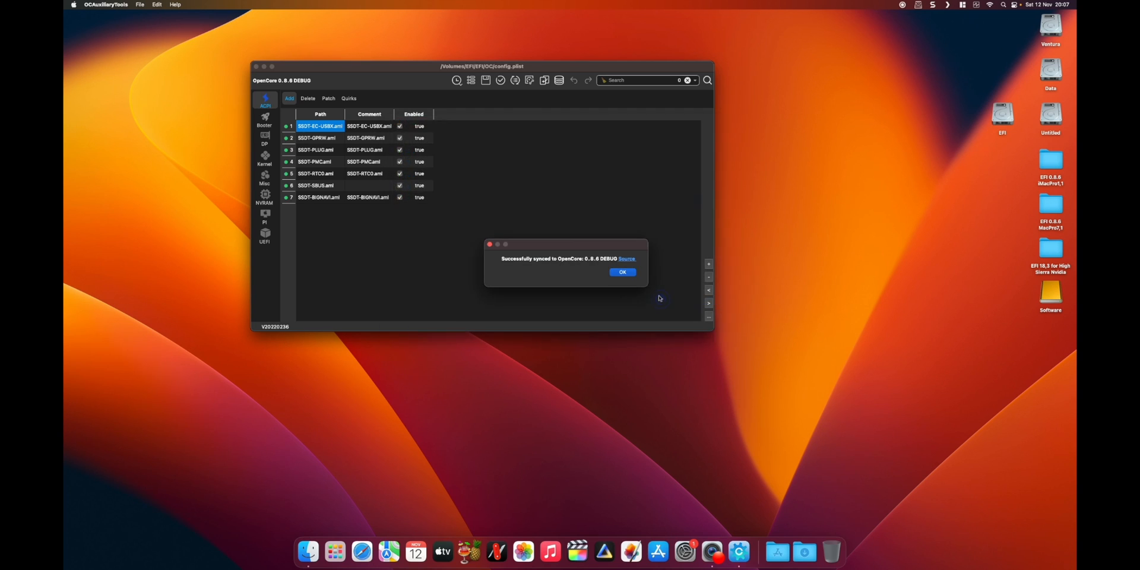
Enable SysReport under Misc > Debug after dismissing the sync success message
click(622, 272)
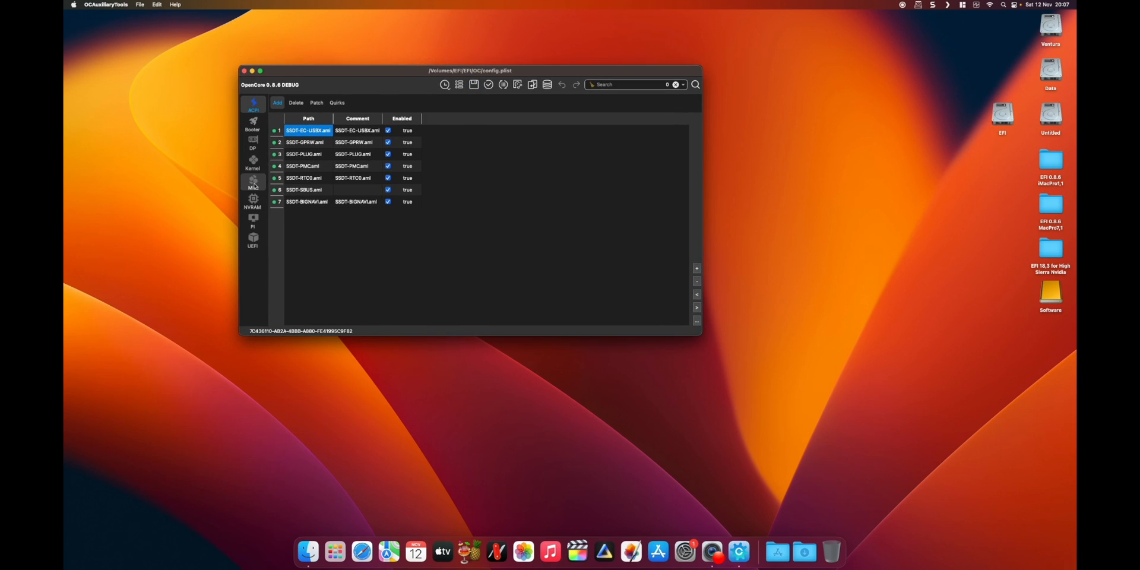
click(253, 182)
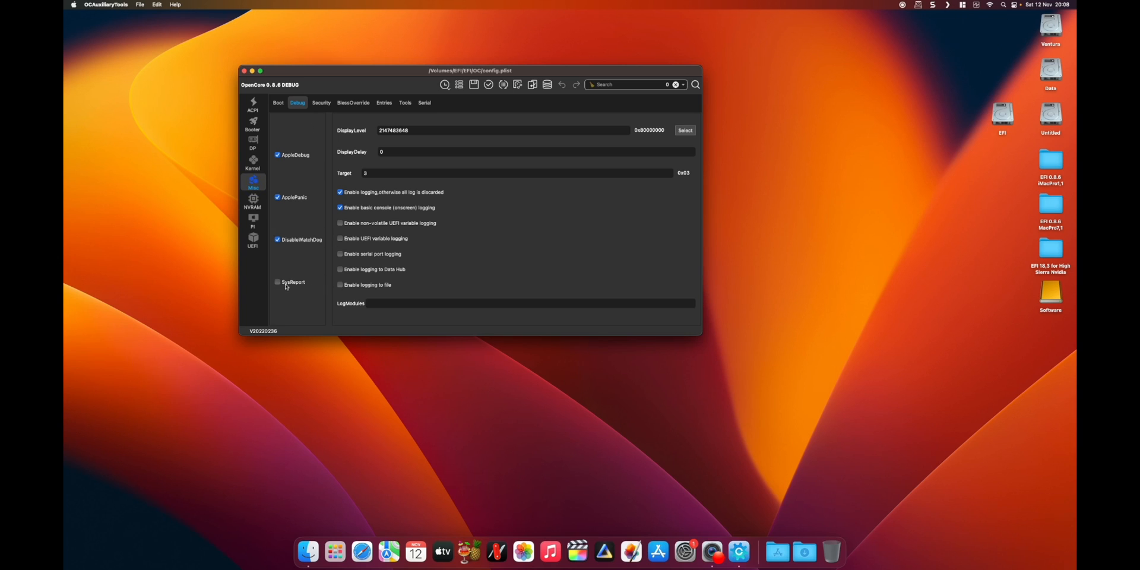
click(277, 282)
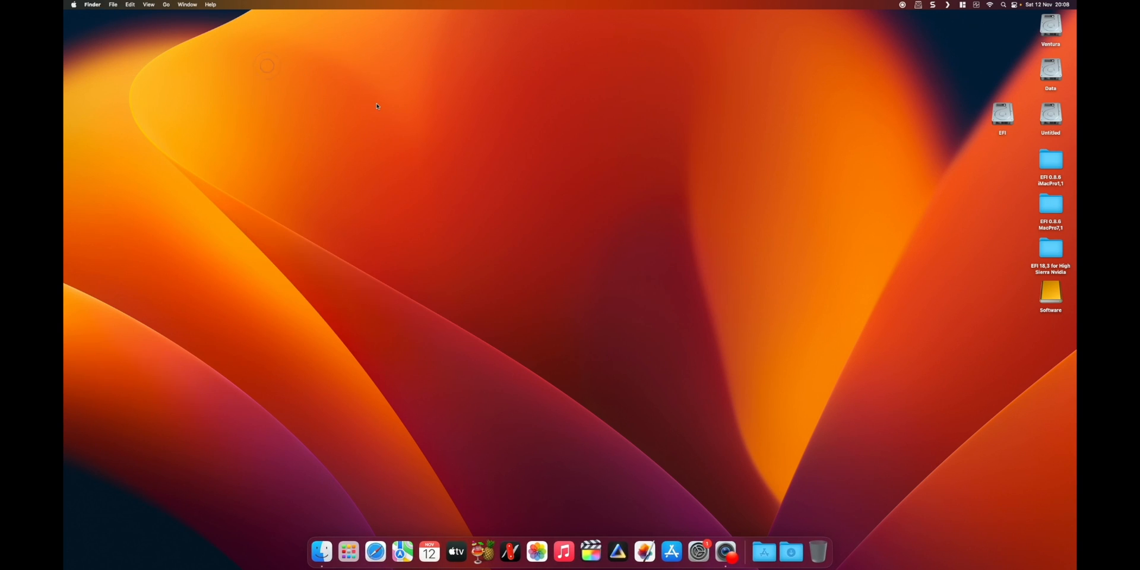
Browse the EFI volume in Finder, close its window, and eject it from the desktop
click(1002, 114)
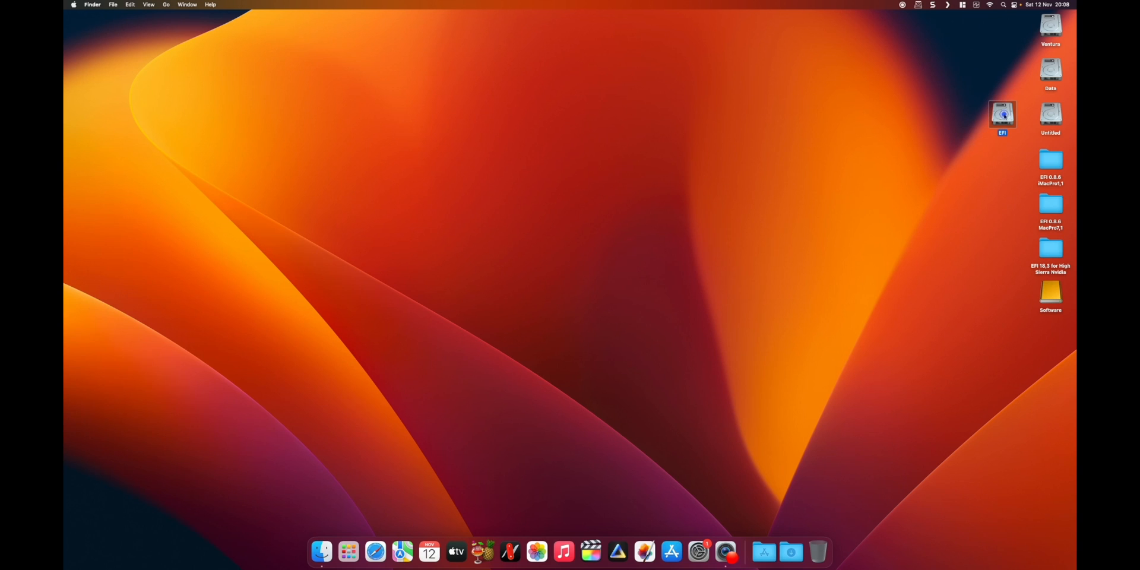
double_click(1002, 114)
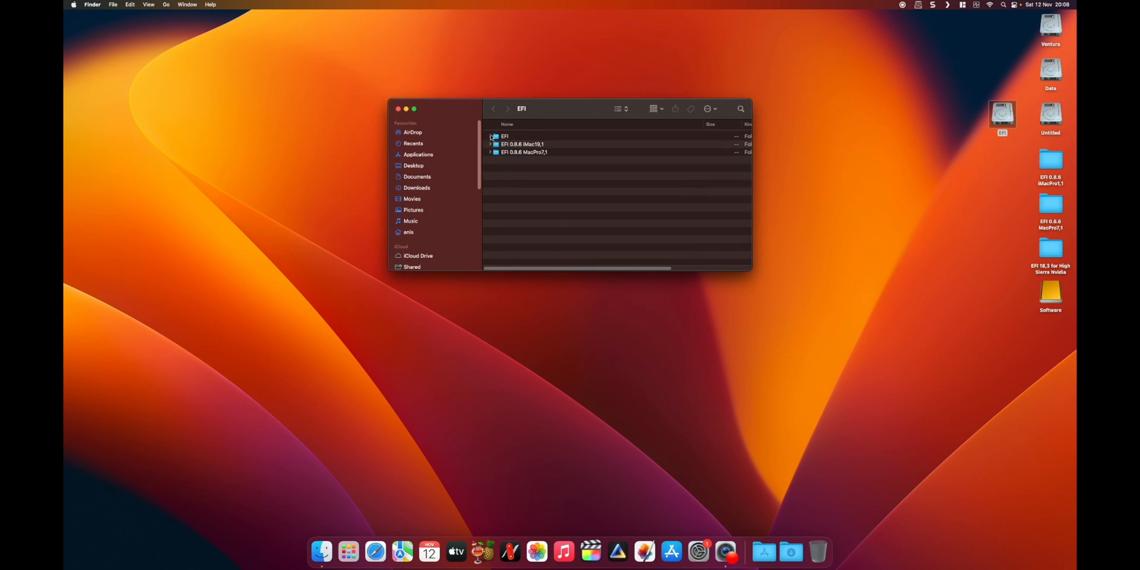
click(489, 136)
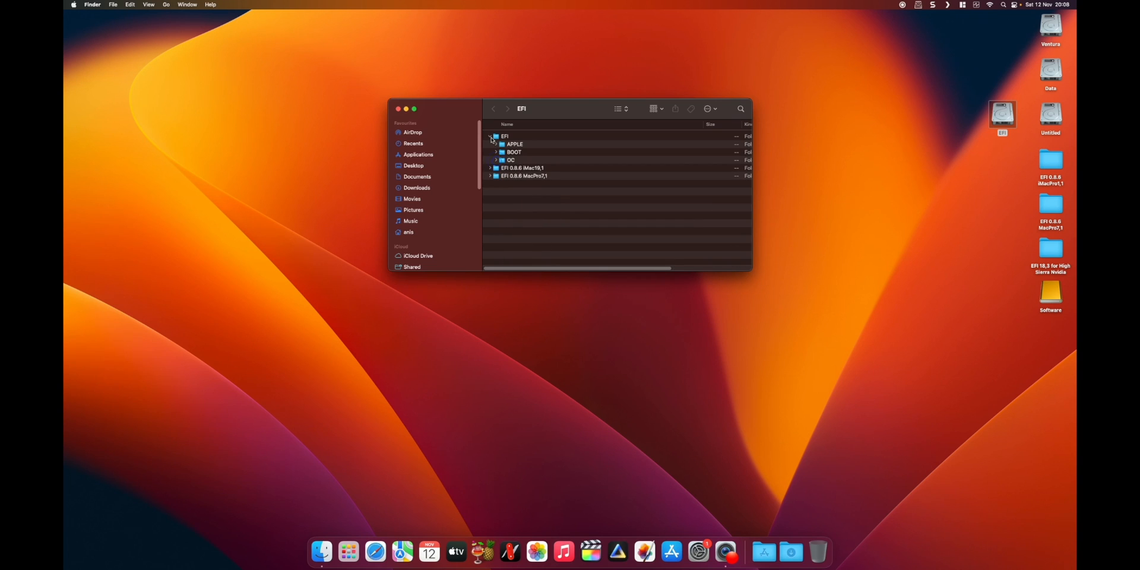
click(489, 137)
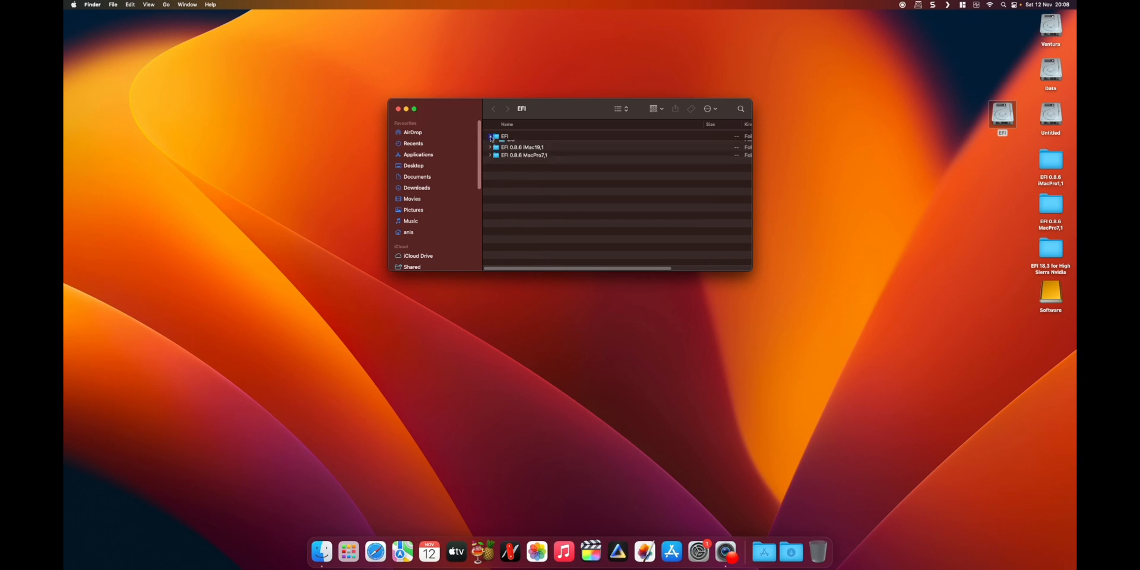
click(397, 109)
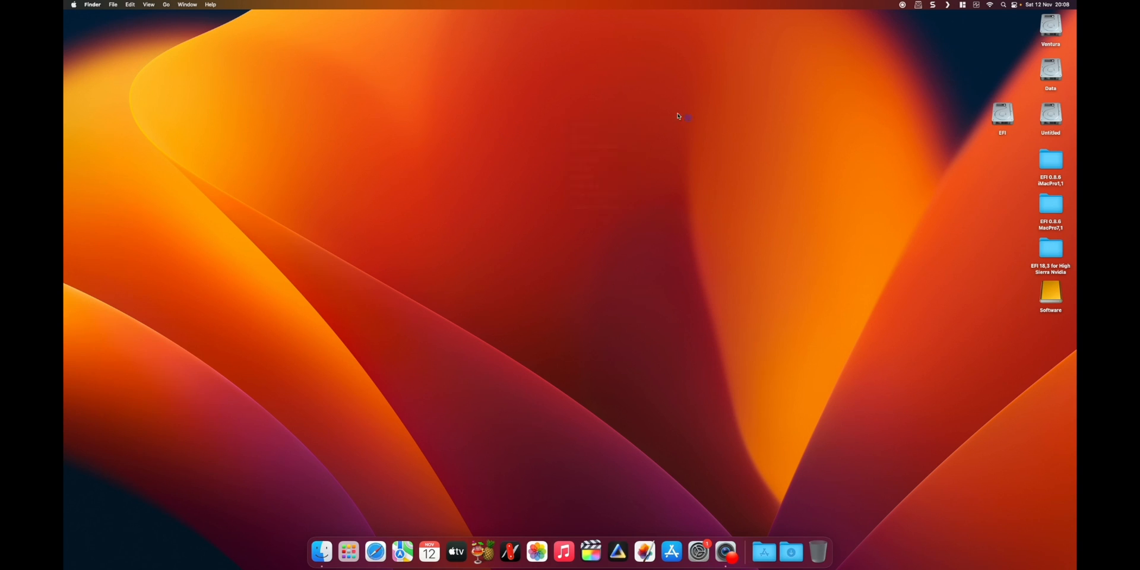
right_click(677, 115)
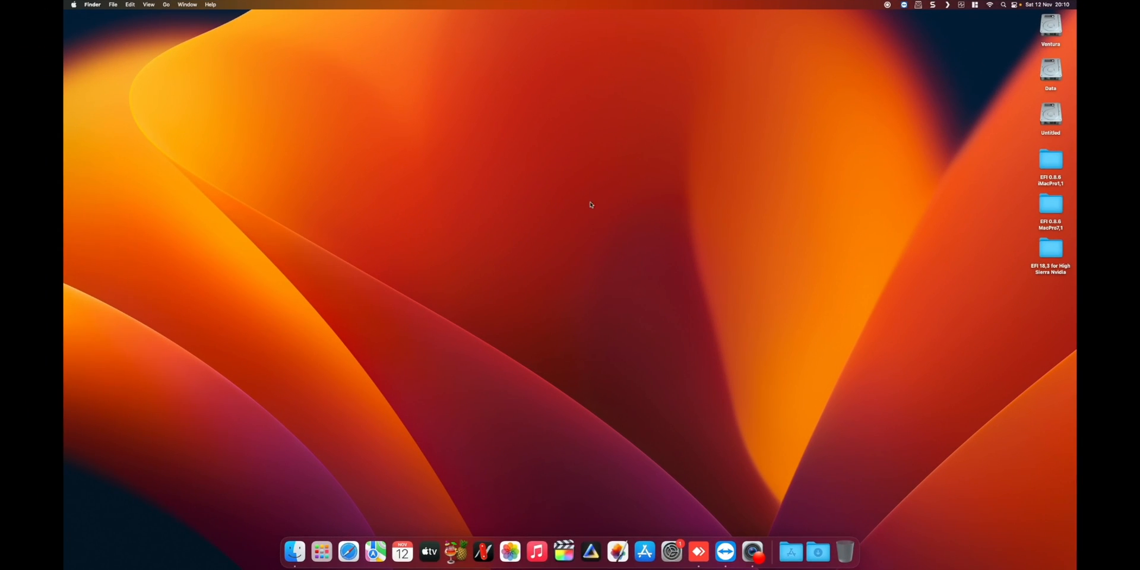
mouse_move(692, 78)
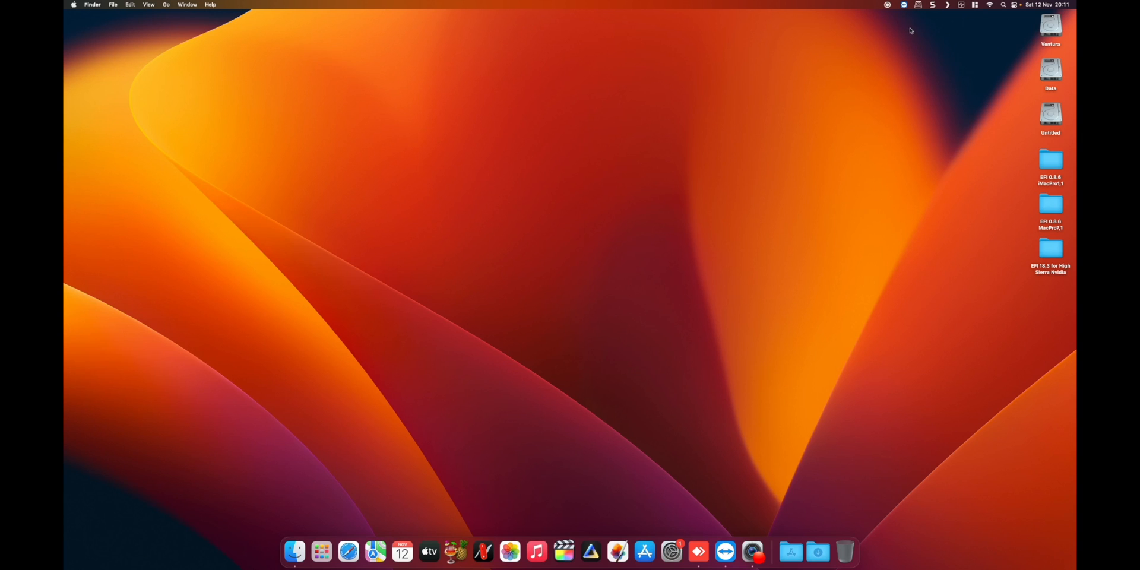
Relaunch OCAuxiliaryTools after reboot and show the Mount ESP partition list
click(789, 552)
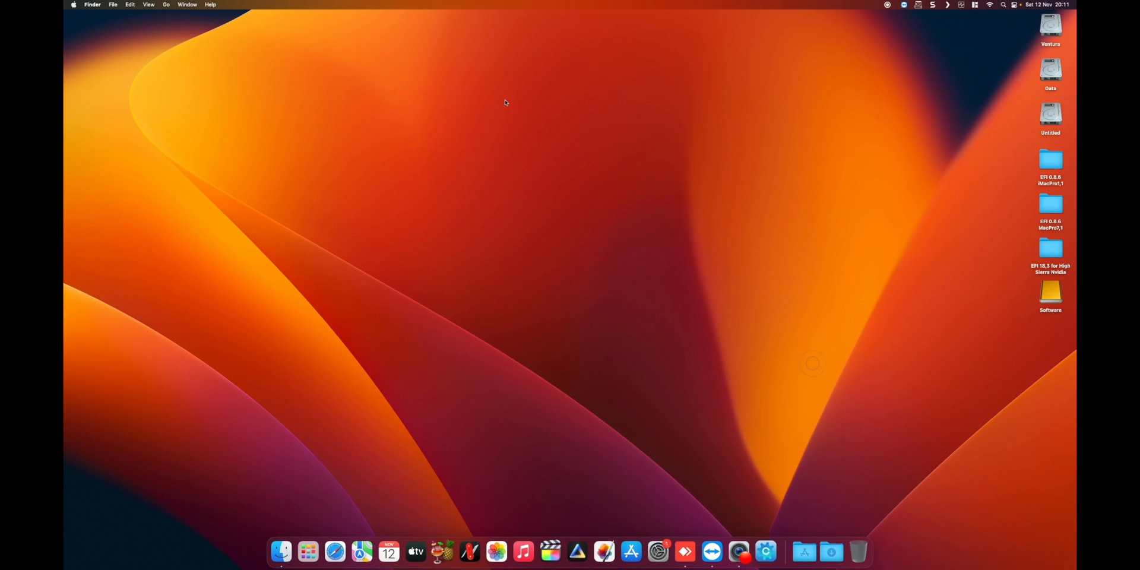
click(765, 551)
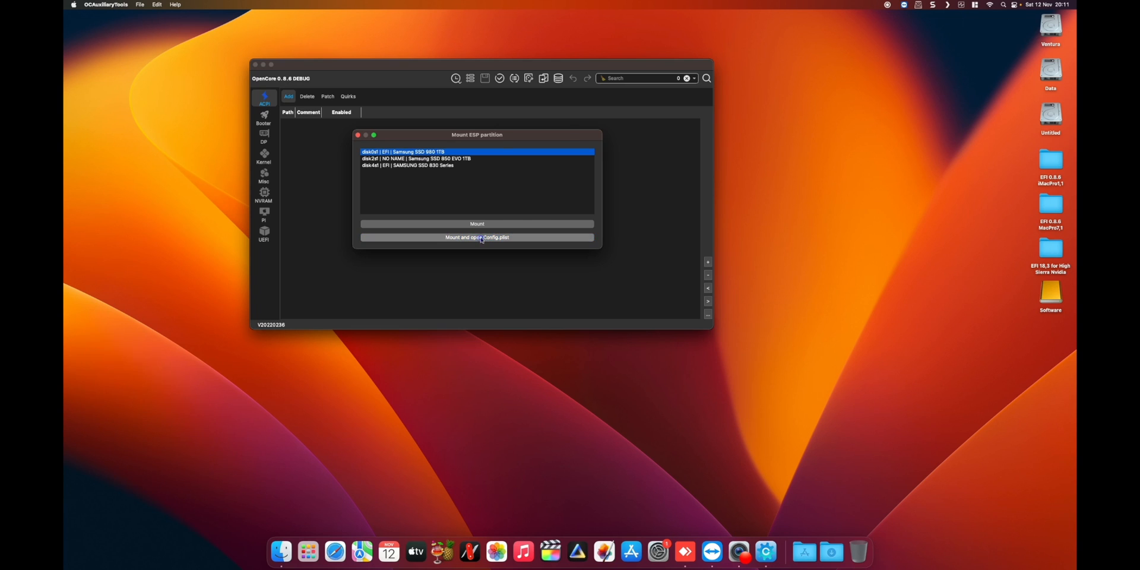
Mount disk3s1 with the admin password and open the EFI volume to view SysReport
click(476, 237)
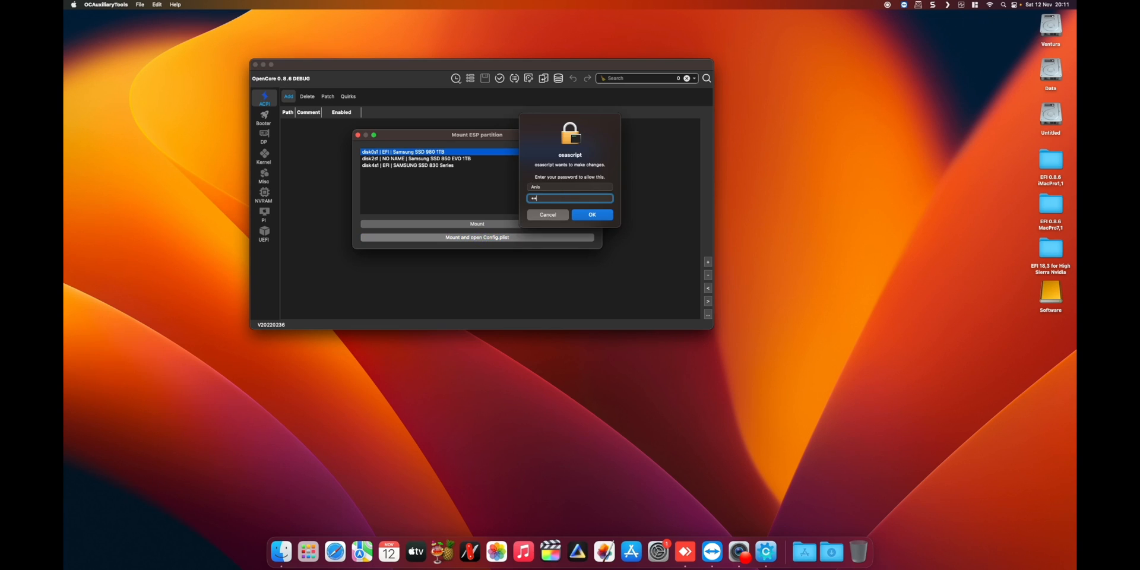
click(592, 214)
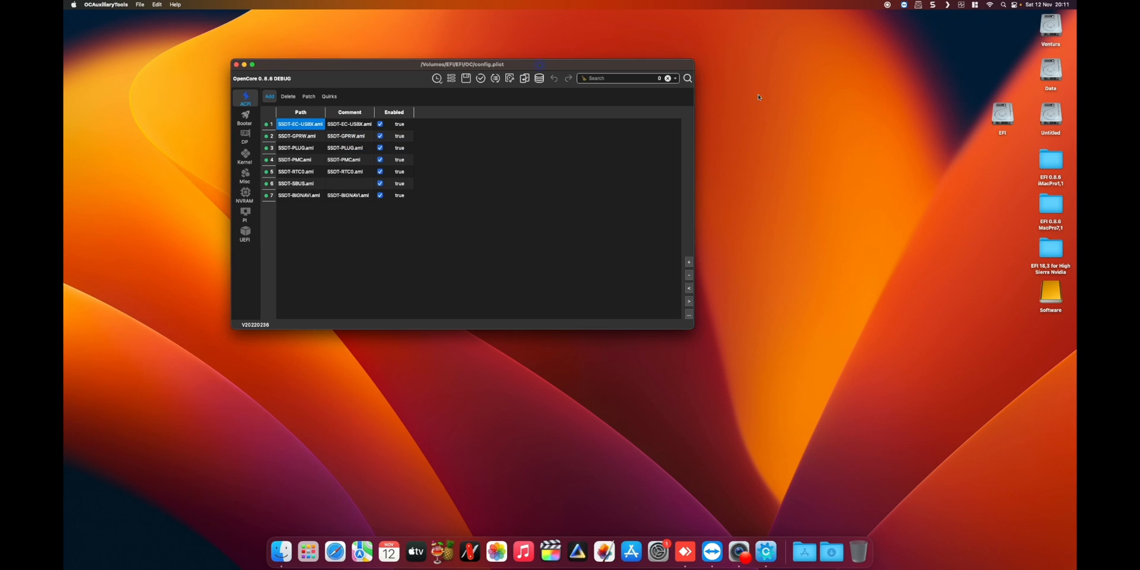
double_click(1001, 112)
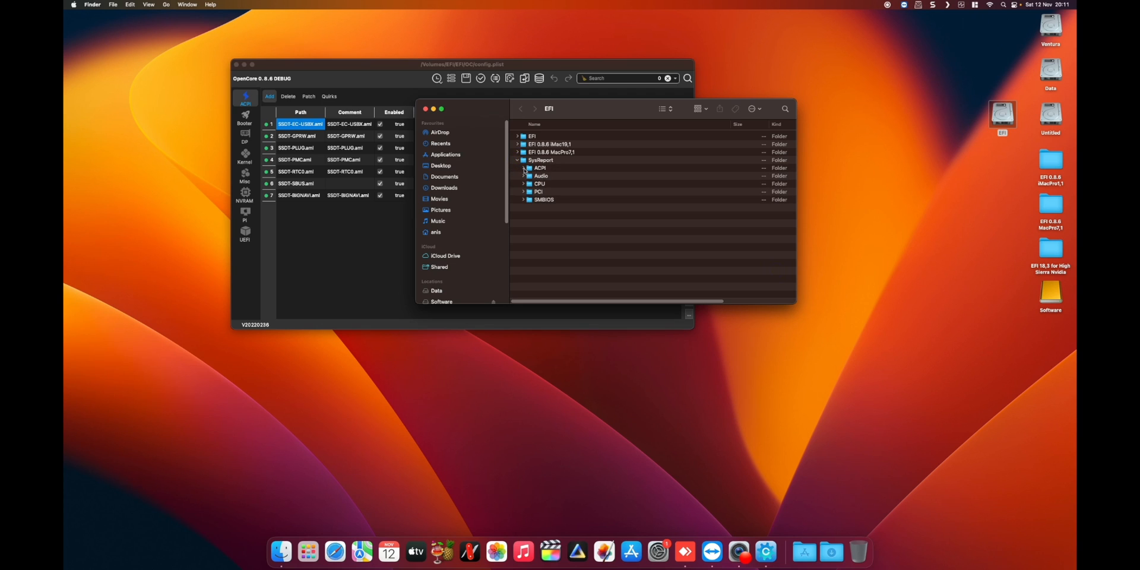
click(522, 168)
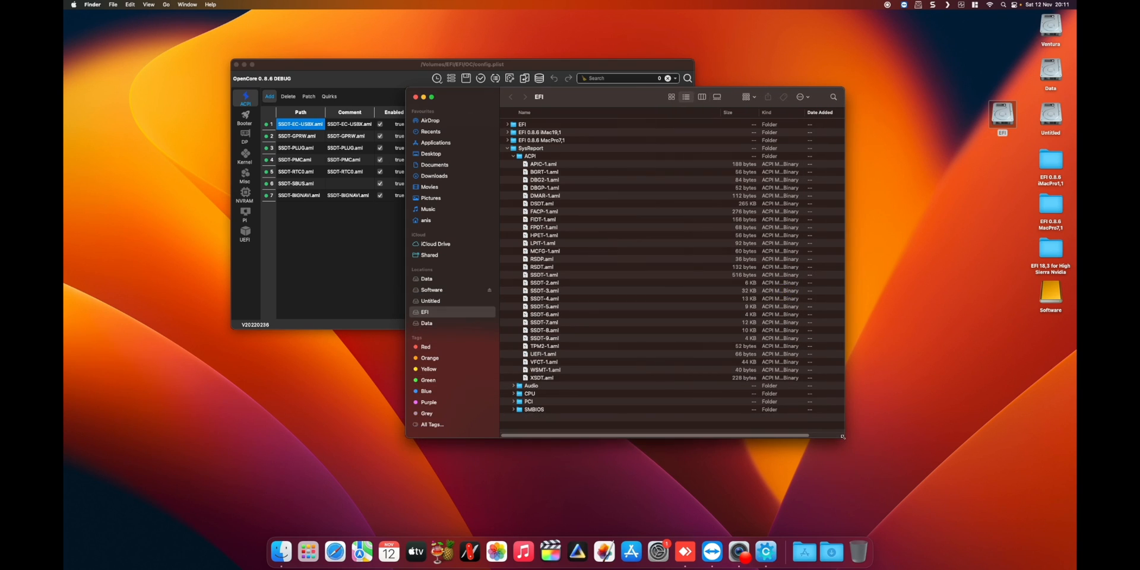
mouse_move(563, 235)
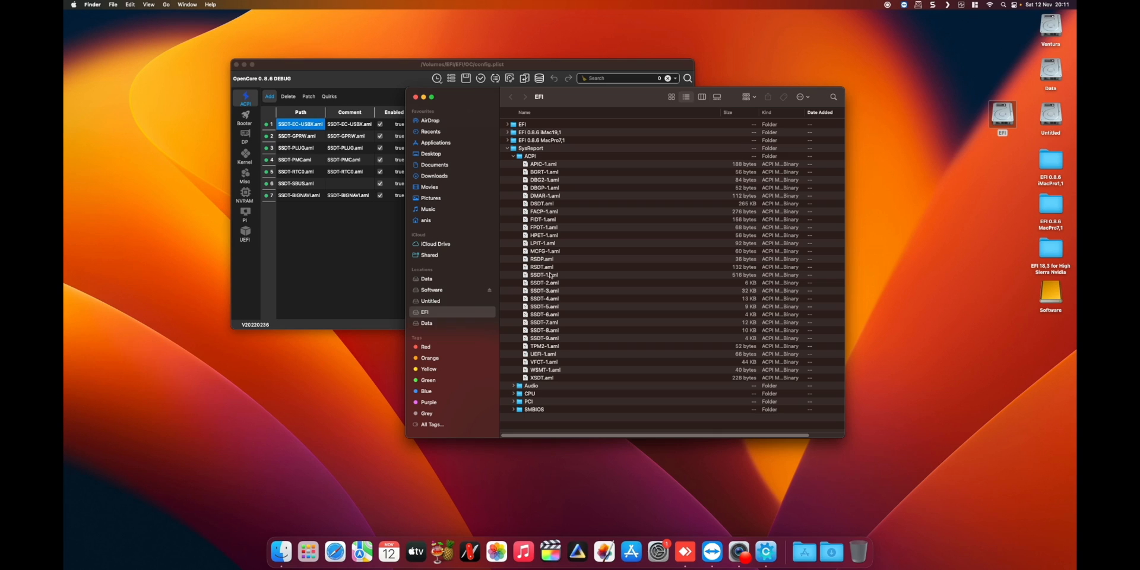
click(542, 204)
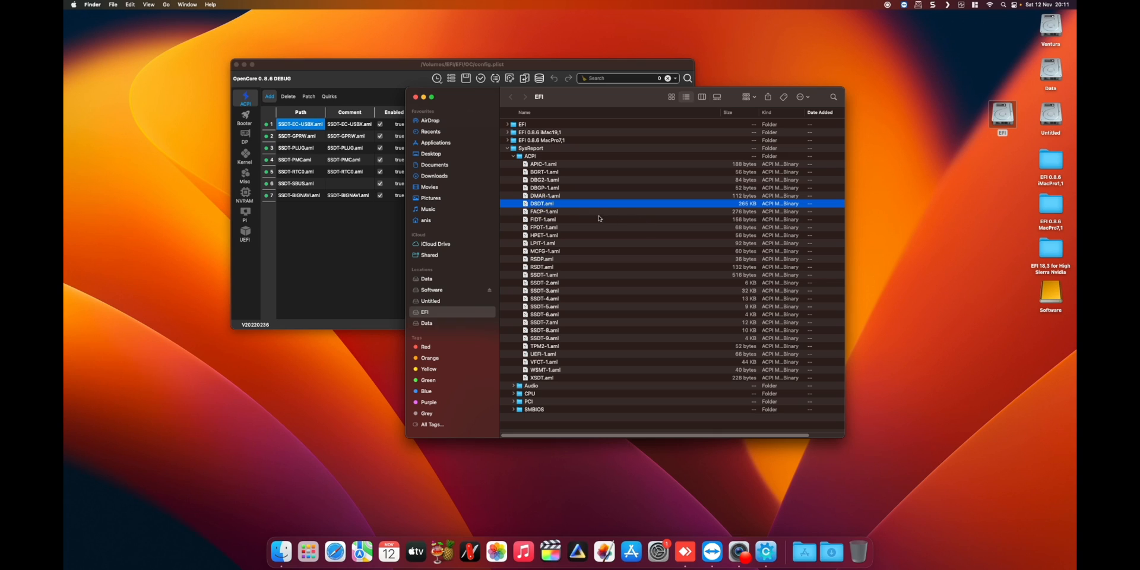
click(506, 155)
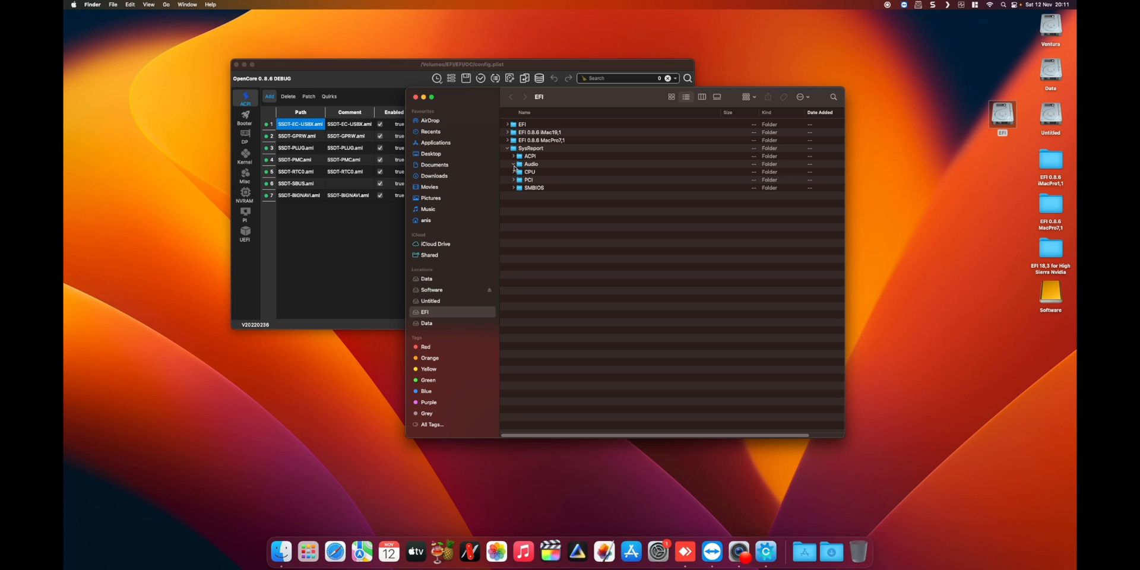
click(513, 172)
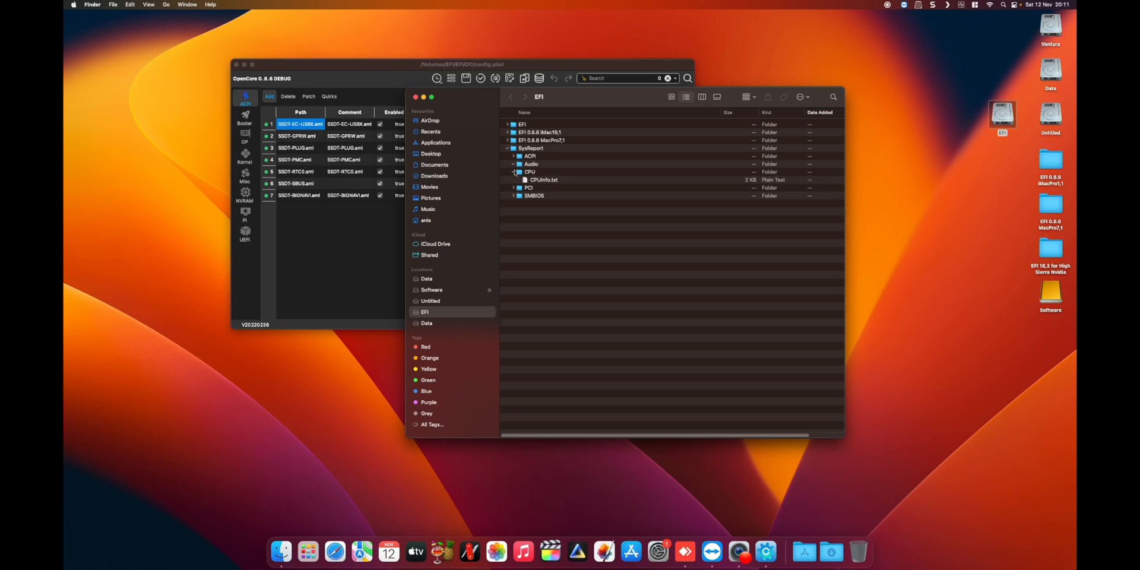
click(513, 179)
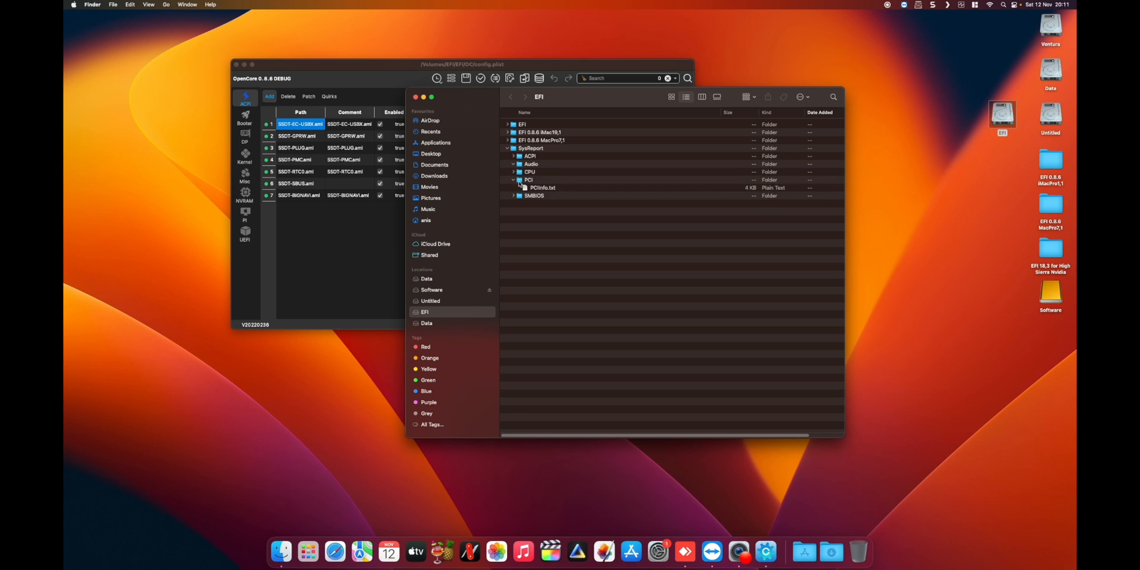
click(513, 172)
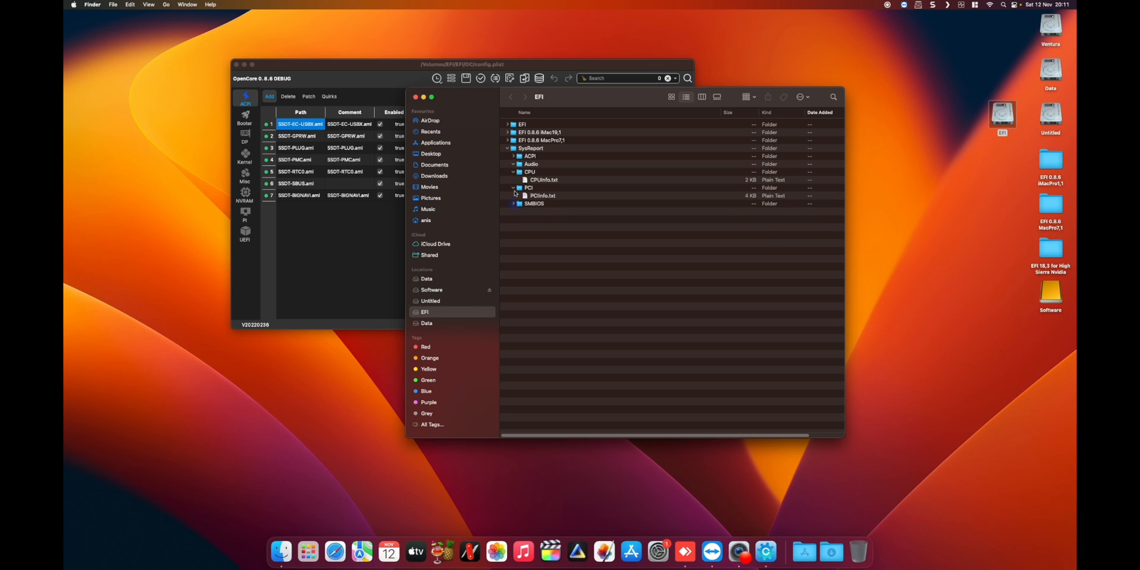
click(514, 171)
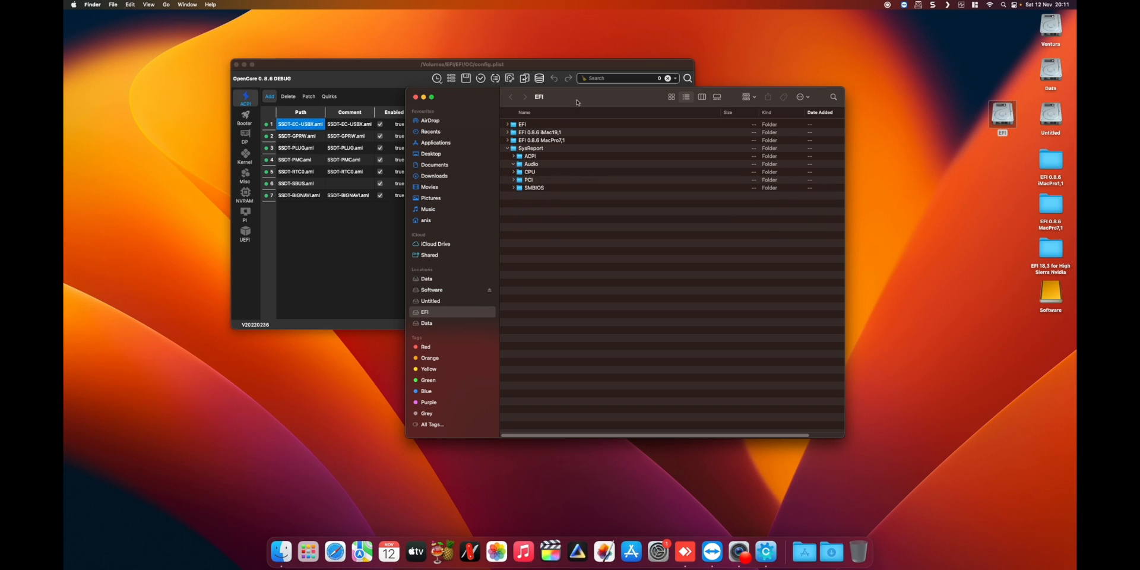